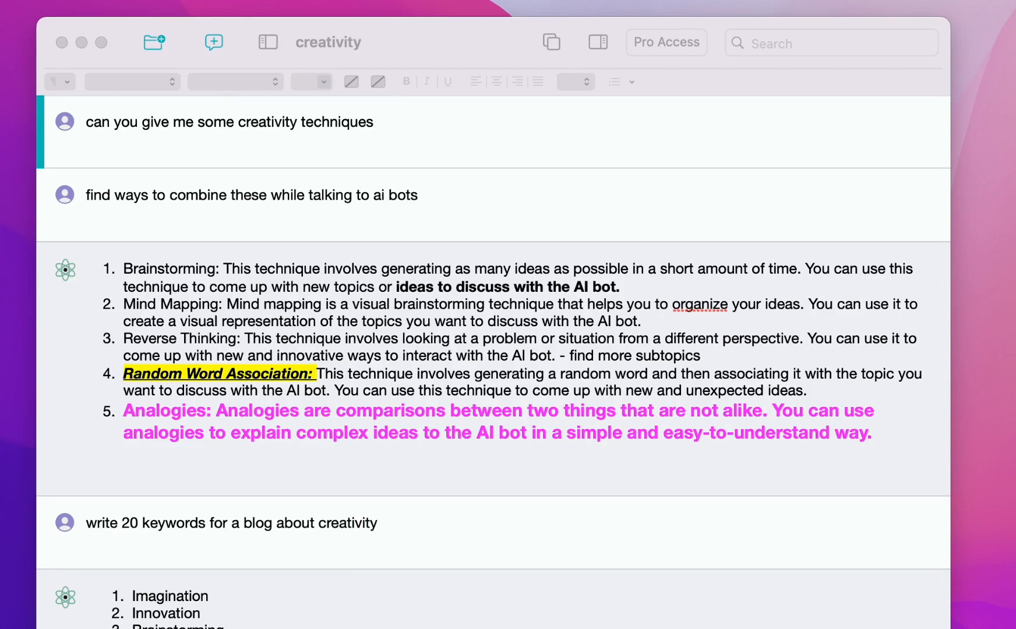
{"action": "mouse_move", "coordinate": [699, 614]}
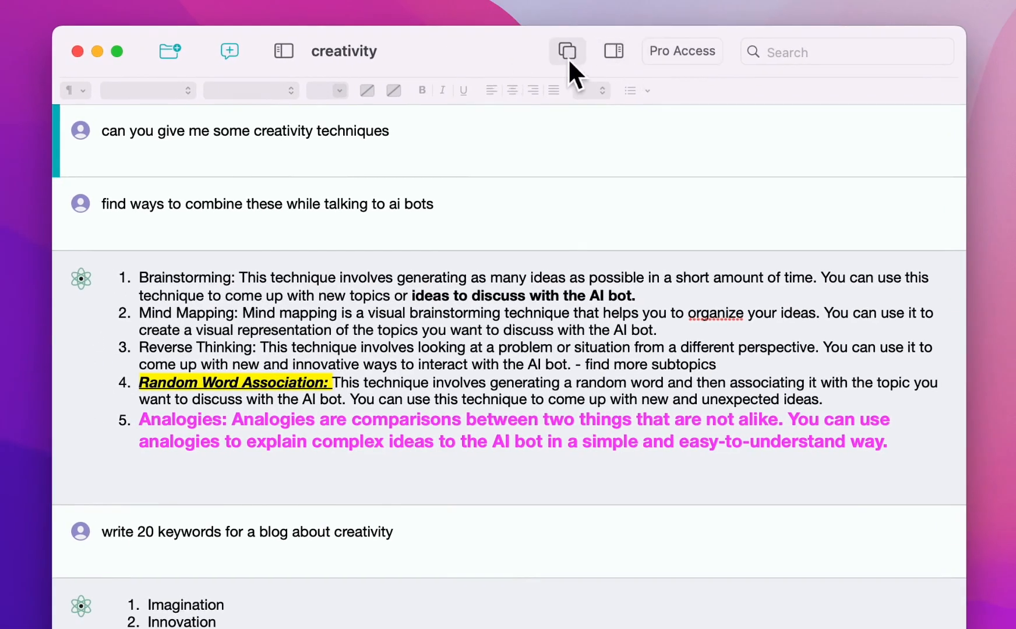
{"action": "mouse_move", "coordinate": [566, 51]}
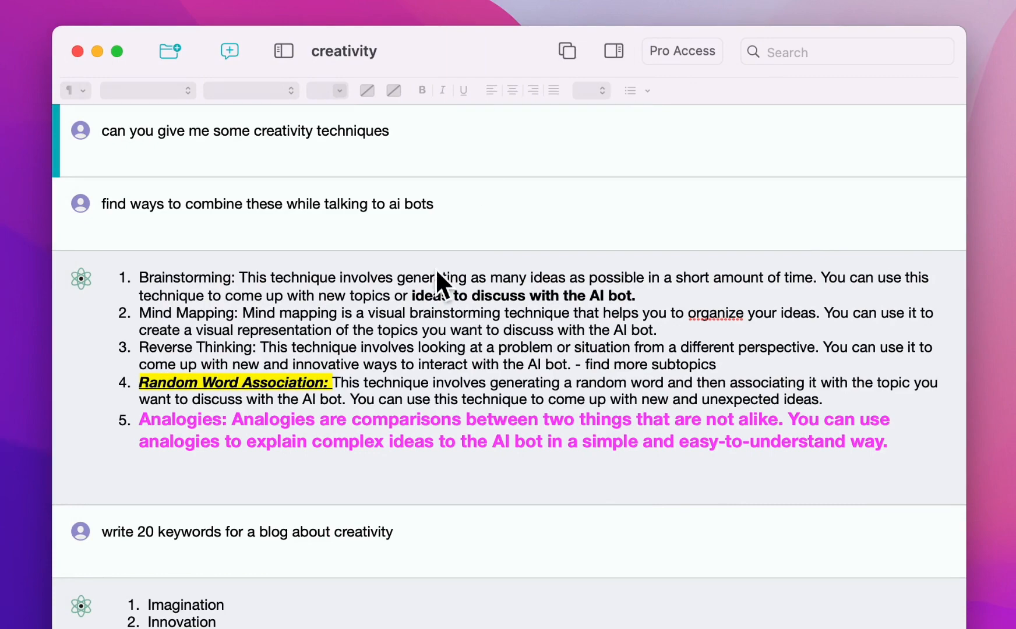
- Scroll through Untitled 2 to review the pasted blog-idea and blog-title lists
{"action": "scroll", "scroll_direction": "down", "scroll_amount": 3}
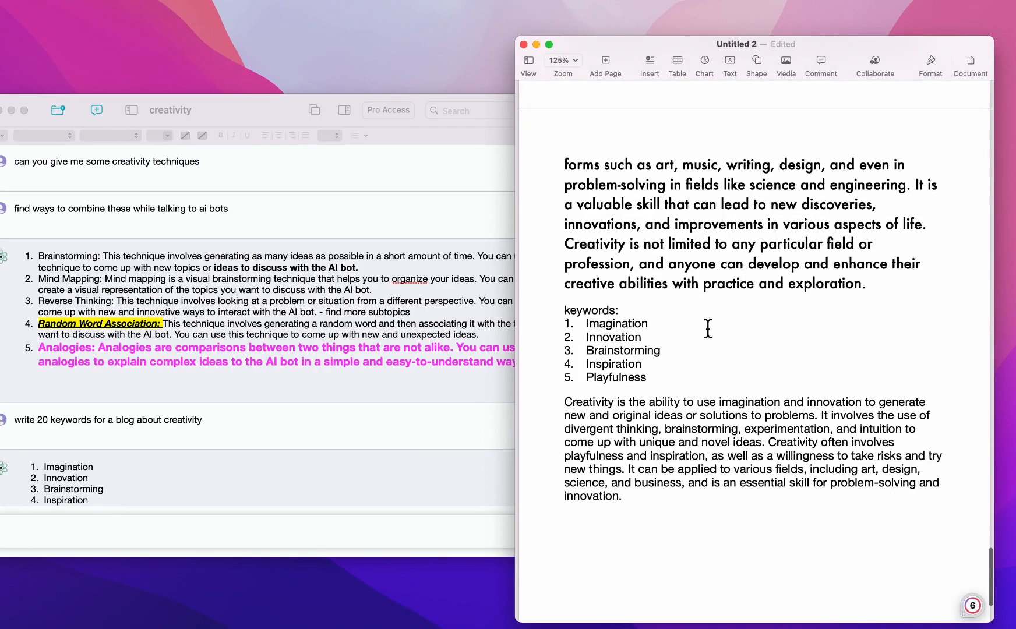
{"action": "scroll", "scroll_direction": "down", "scroll_amount": 3}
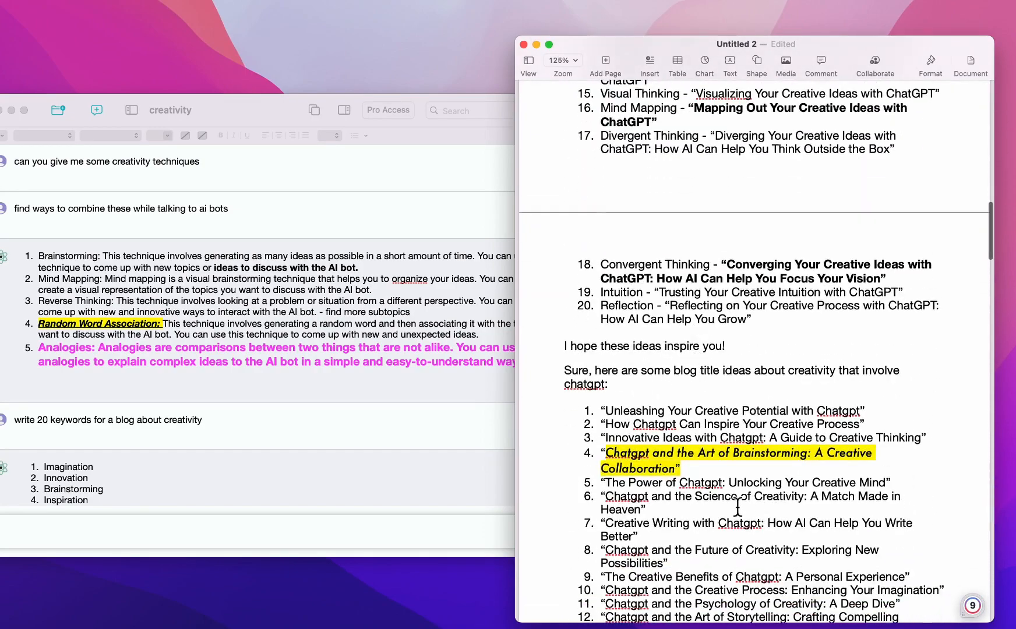
{"action": "mouse_move", "coordinate": [781, 502]}
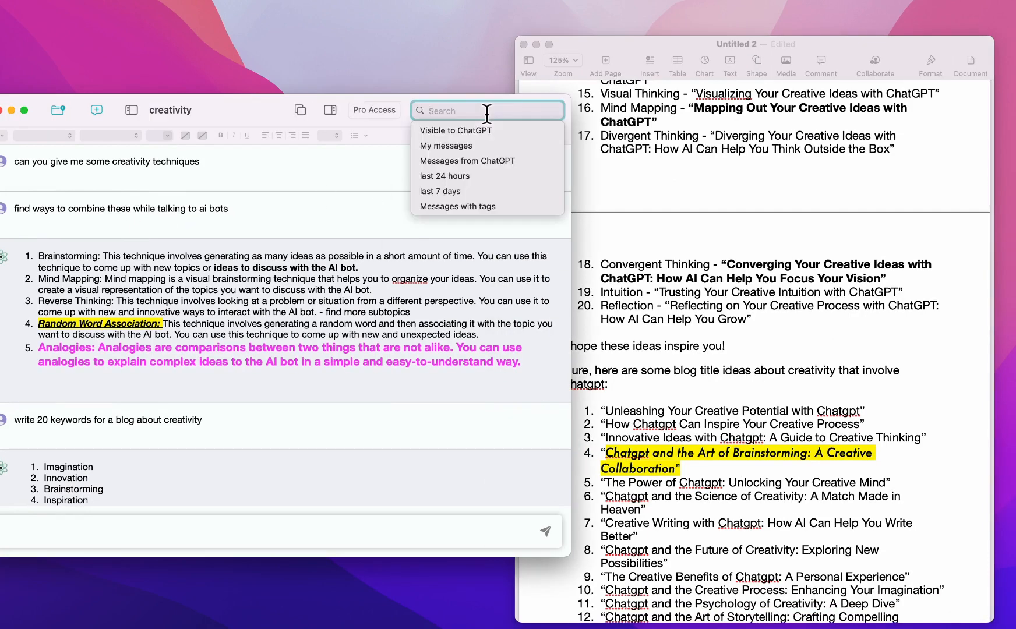
{"action": "mouse_move", "coordinate": [467, 161]}
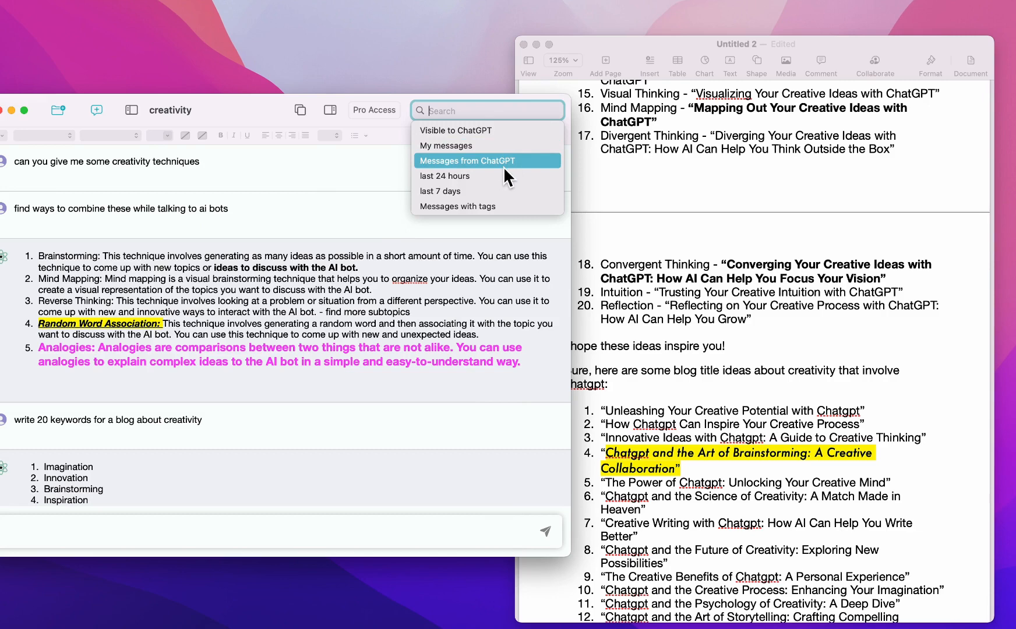
- Filter the chat search to messages from 'ChatGPT' and dismiss the suggestions list
{"action": "type", "text": "ChatGPT"}
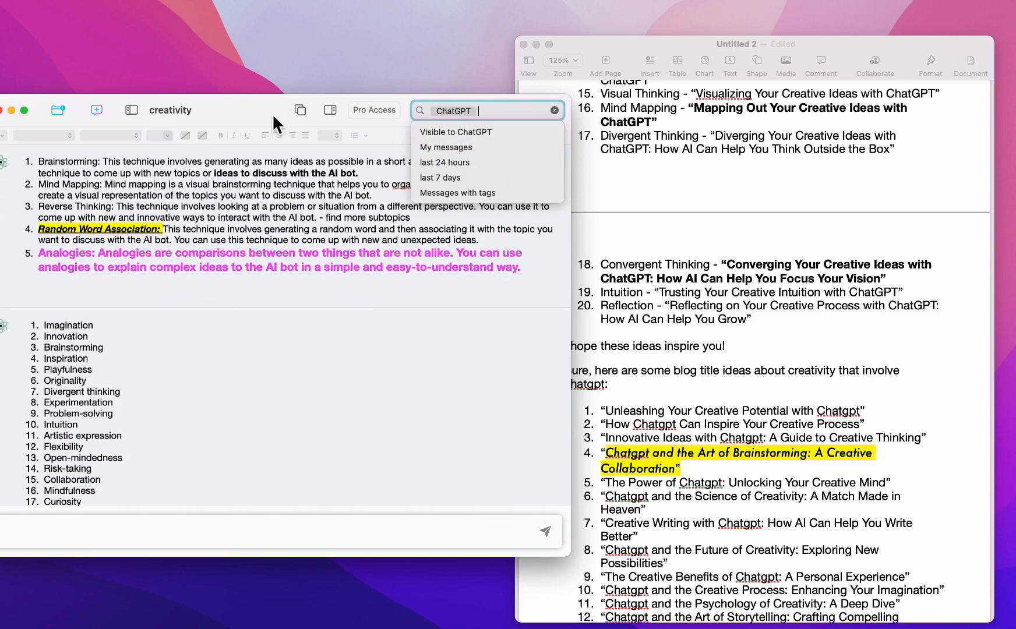
{"action": "left_click", "coordinate": [299, 110]}
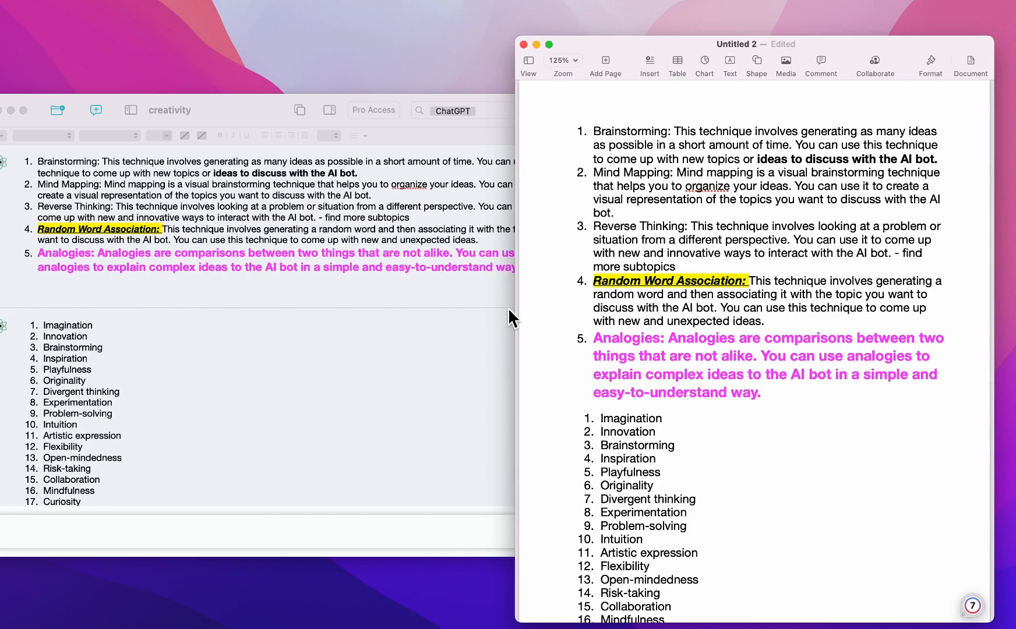
{"action": "mouse_move", "coordinate": [750, 294]}
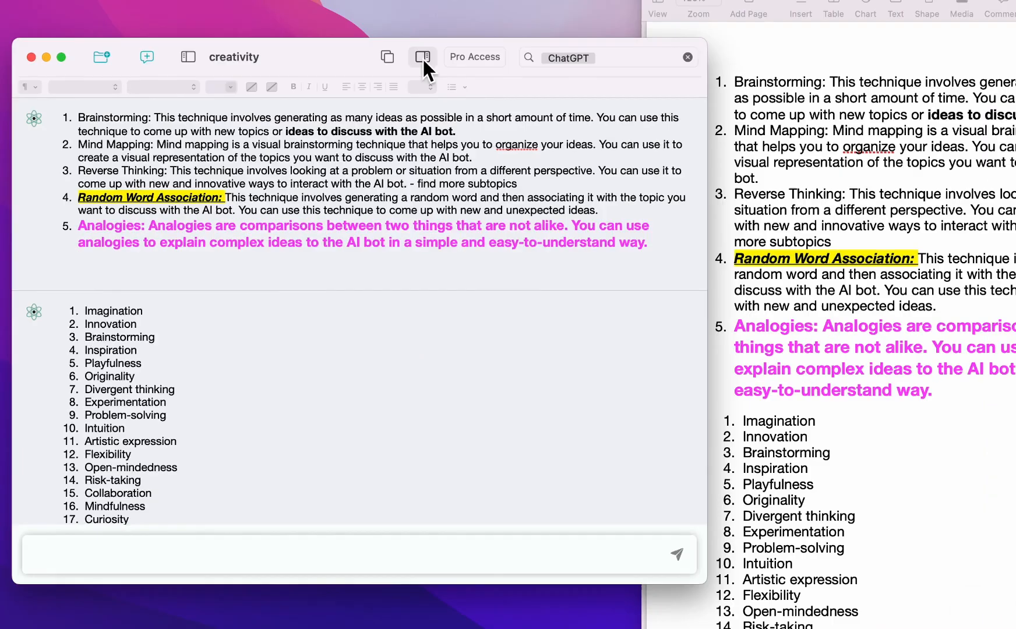
- Append the techniques reply to the note via the side panel's Note tab, then scroll to the keyword list
{"action": "left_click", "coordinate": [422, 57]}
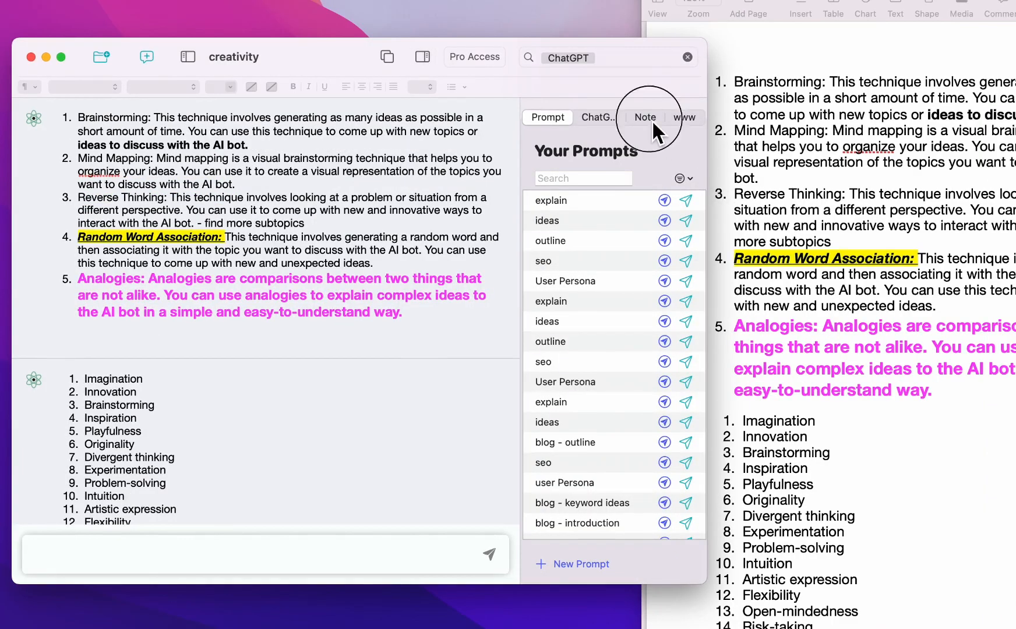
{"action": "left_click", "coordinate": [644, 117]}
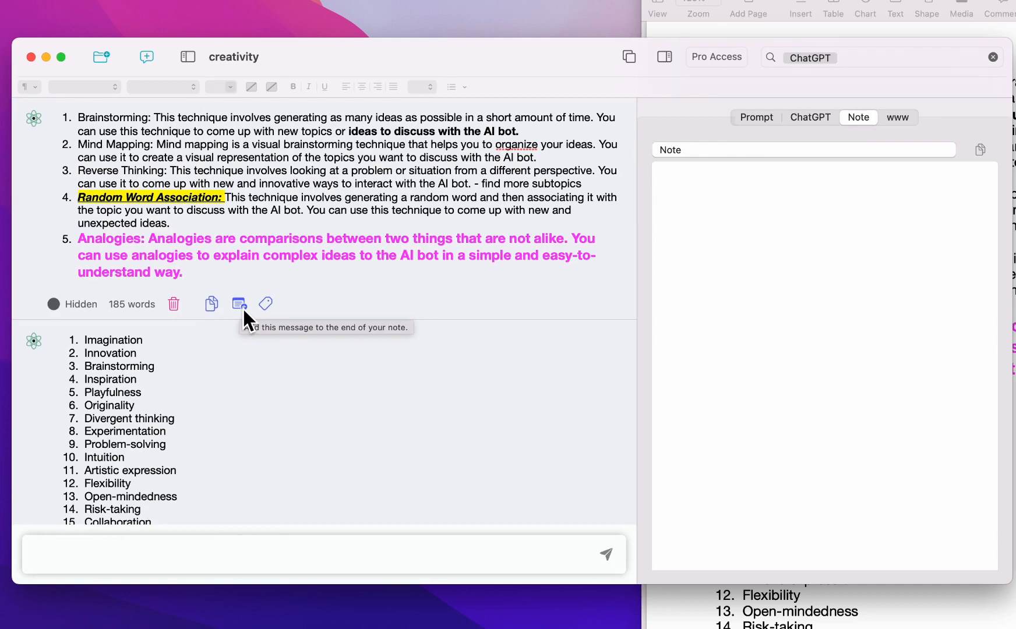
{"action": "left_click", "coordinate": [239, 305]}
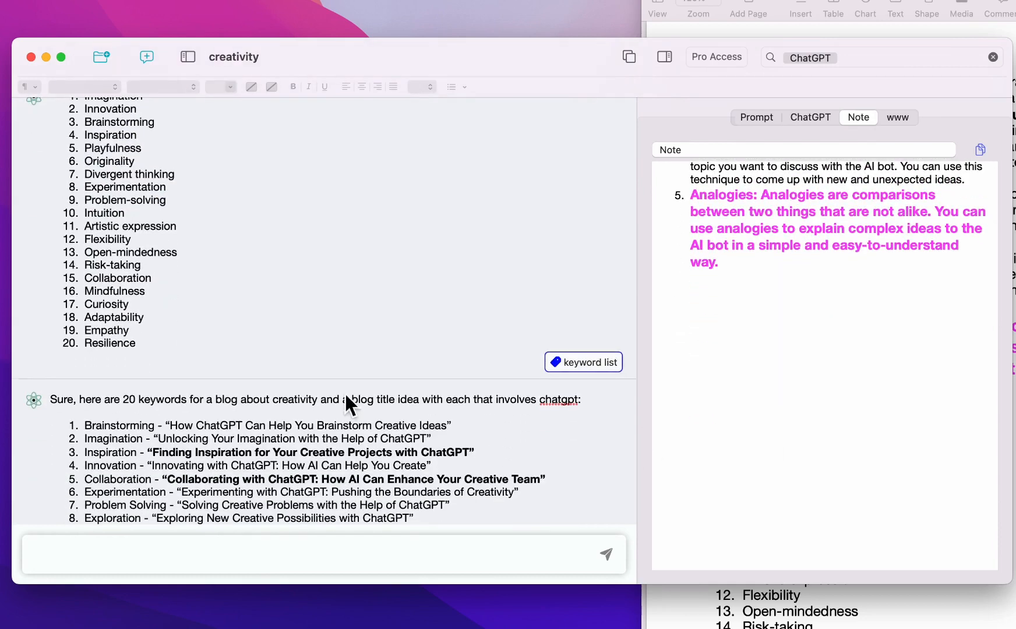
{"action": "scroll", "scroll_direction": "down", "scroll_amount": 3}
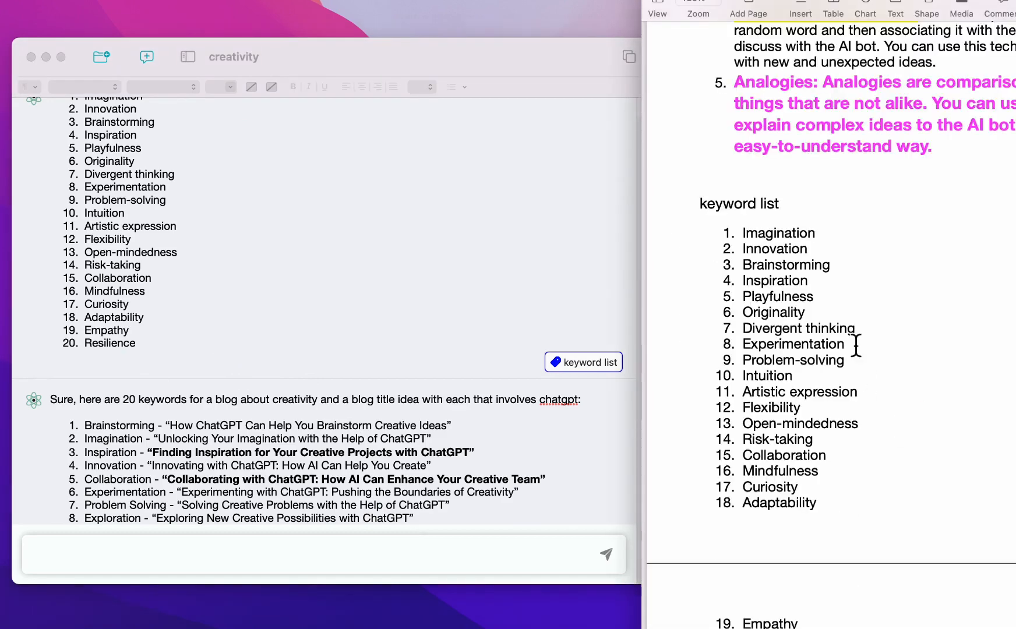
{"action": "scroll", "scroll_direction": "down", "scroll_amount": 3}
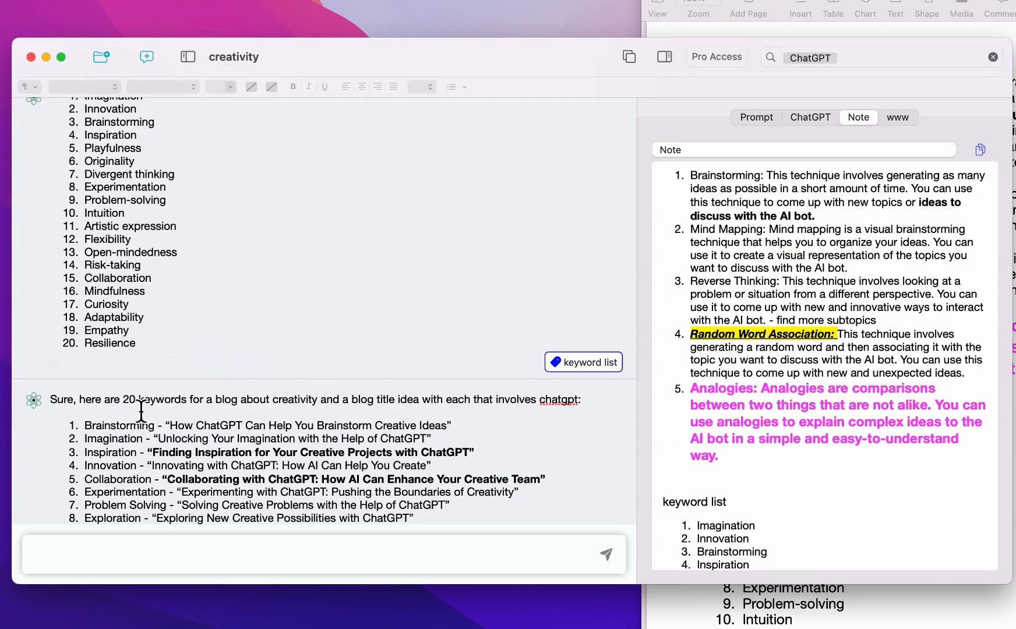
{"action": "scroll", "scroll_direction": "down", "scroll_amount": 3}
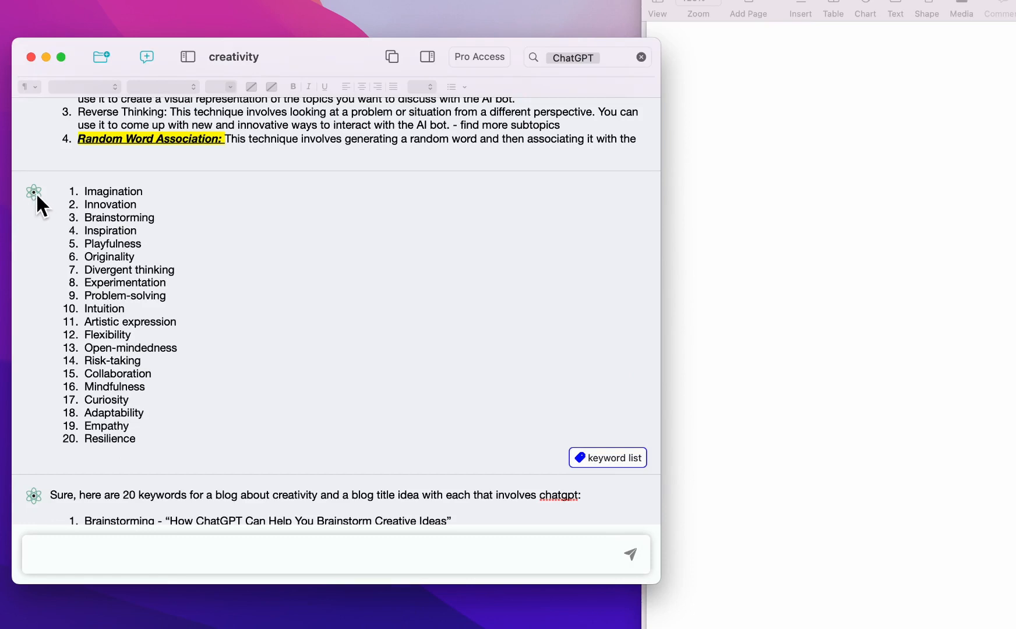
{"action": "mouse_move", "coordinate": [51, 190]}
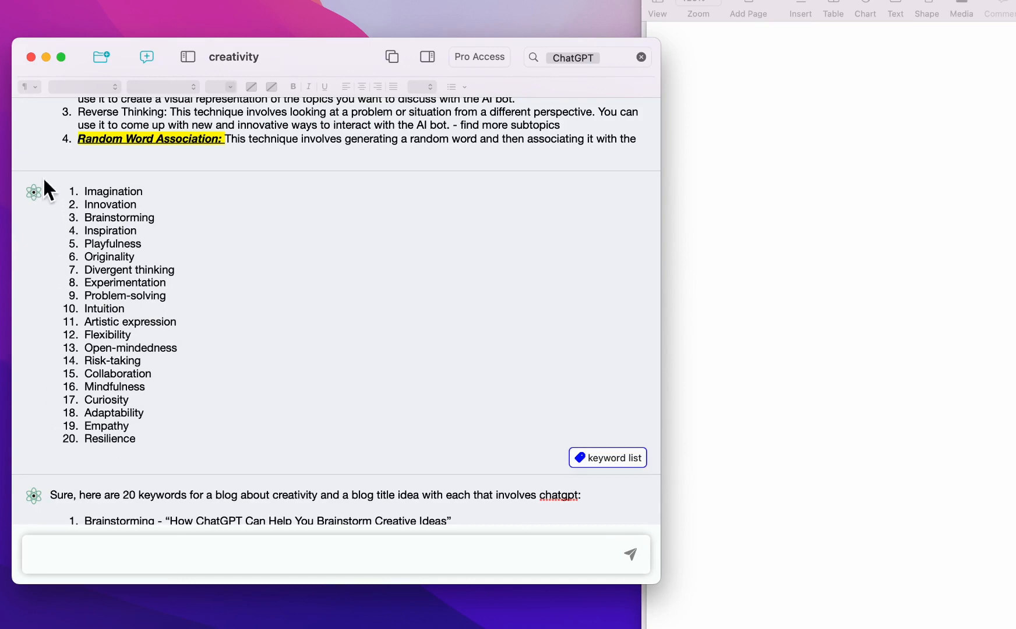
{"action": "mouse_move", "coordinate": [333, 475]}
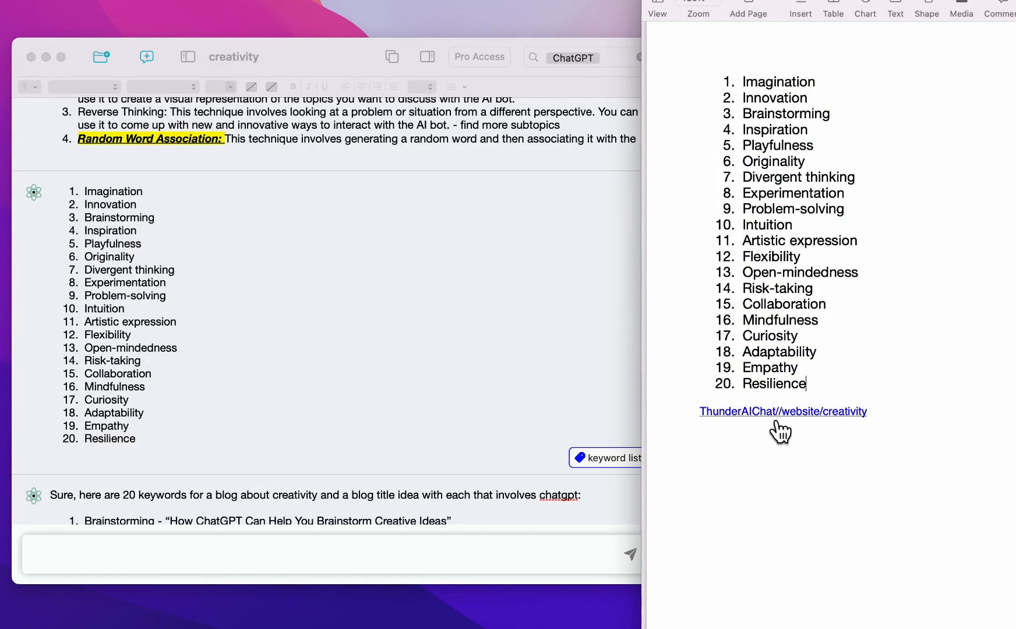
- Inspect and follow the Pages back-link to the original twenty-keyword chat message
{"action": "left_click", "coordinate": [782, 411]}
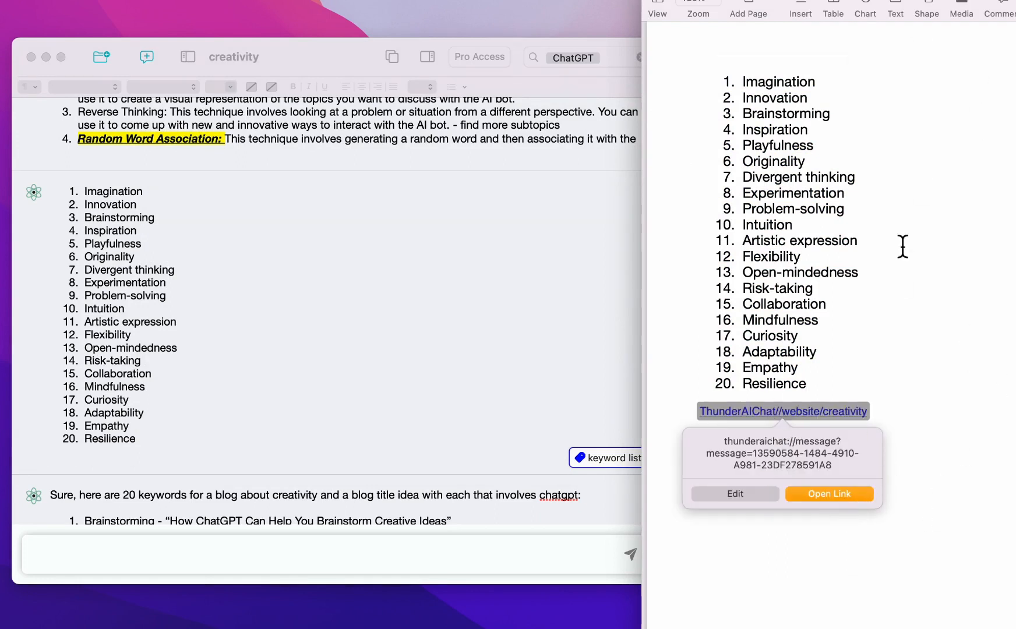
{"action": "mouse_move", "coordinate": [1010, 305]}
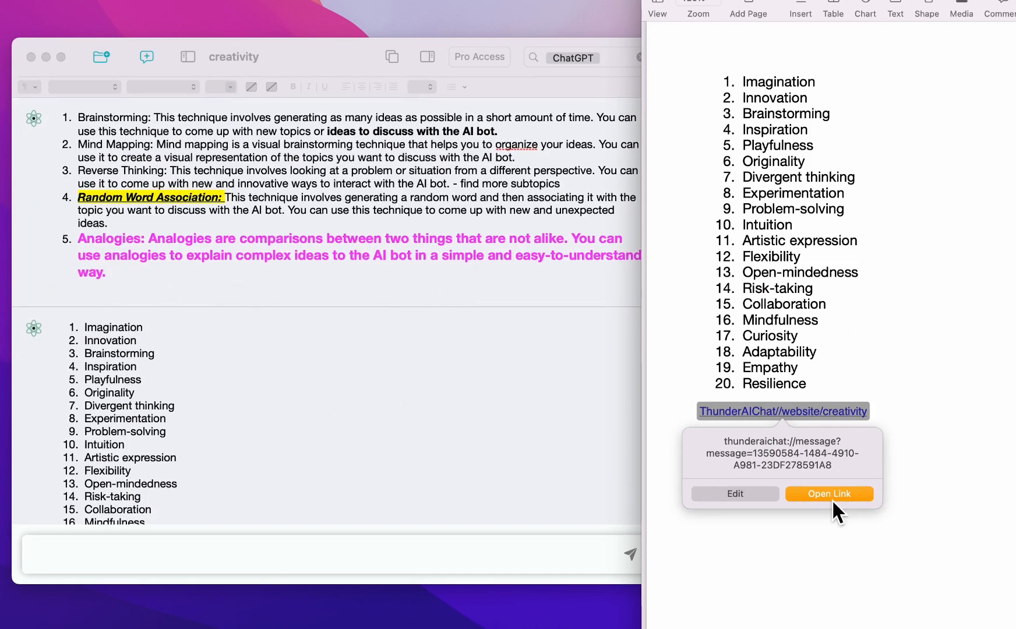
{"action": "left_click", "coordinate": [830, 493]}
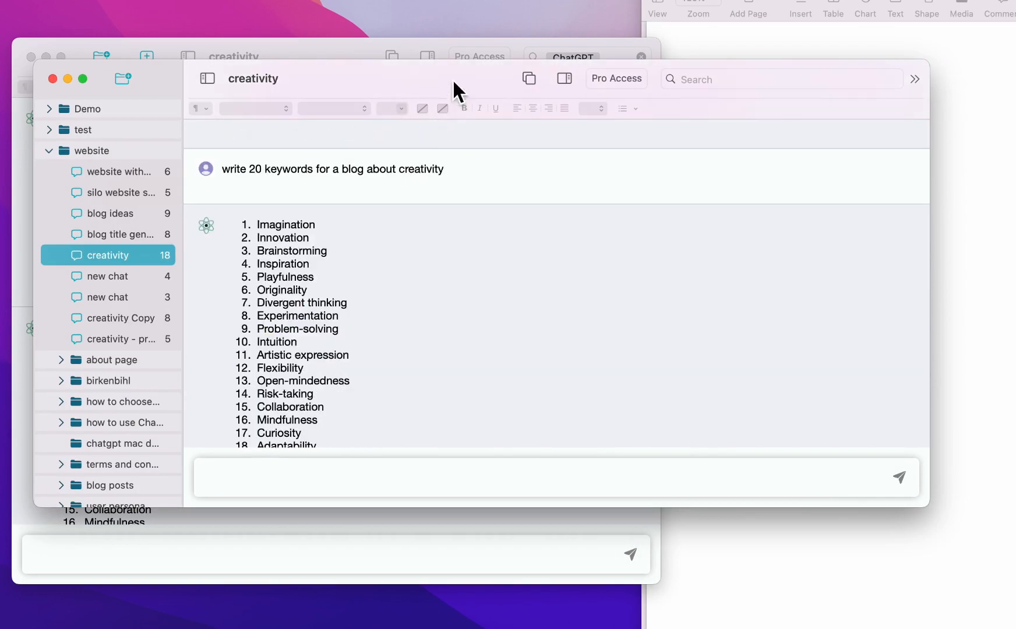
{"action": "mouse_move", "coordinate": [105, 290]}
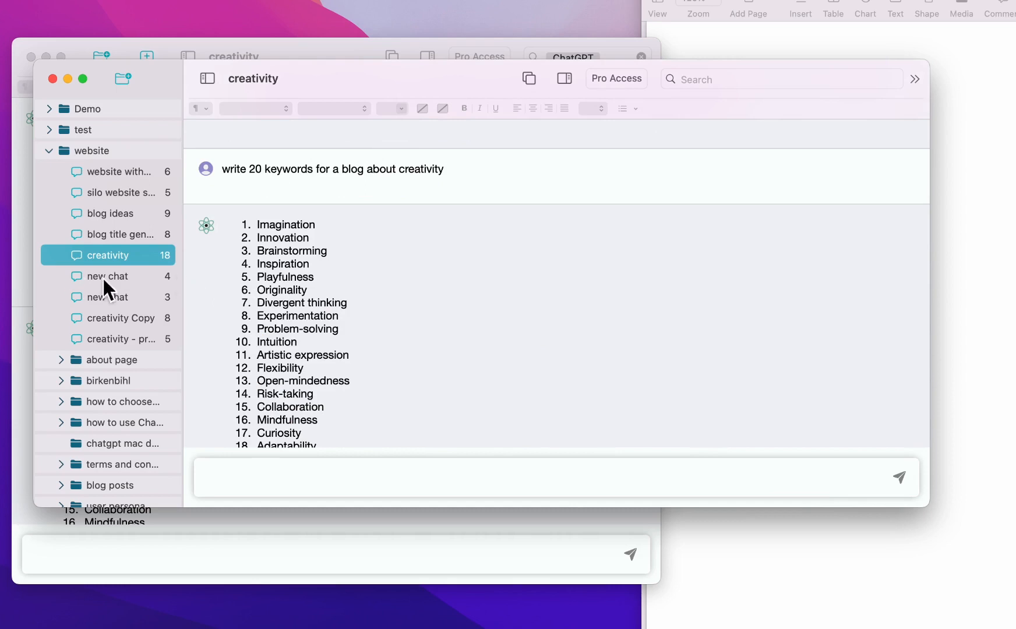
{"action": "mouse_move", "coordinate": [337, 283]}
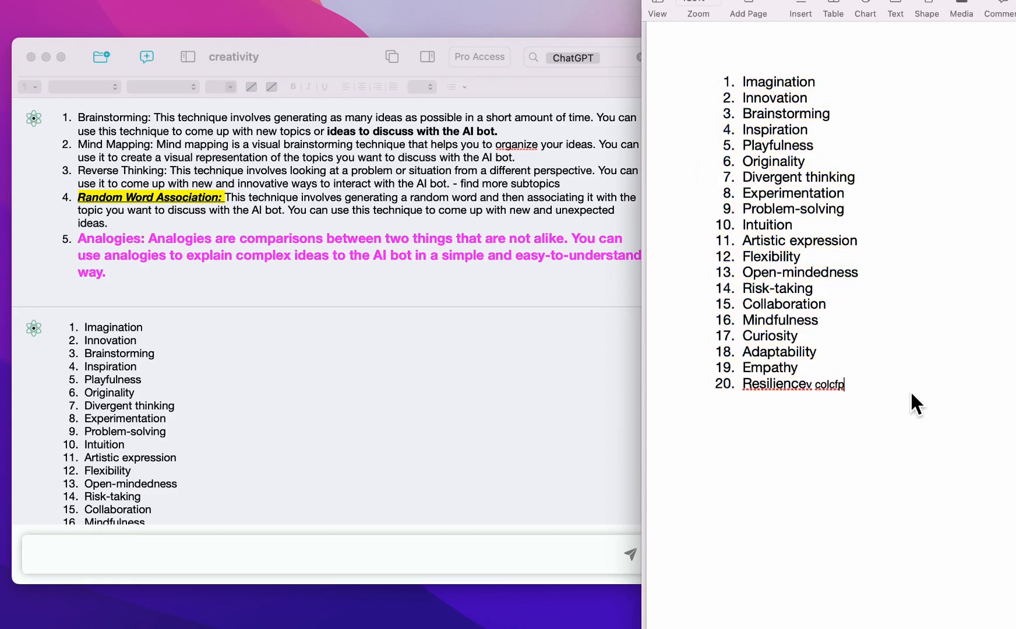
- Delete the stray characters trailing 'Resilience' in keyword item 20
{"action": "key", "text": "backspace"}
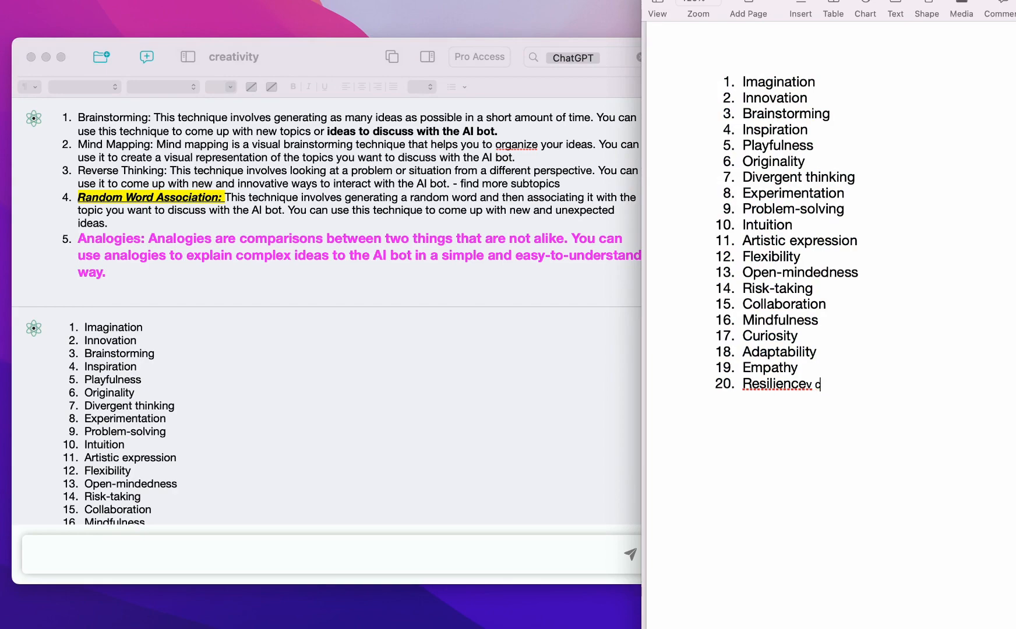
{"action": "key", "text": "backspace"}
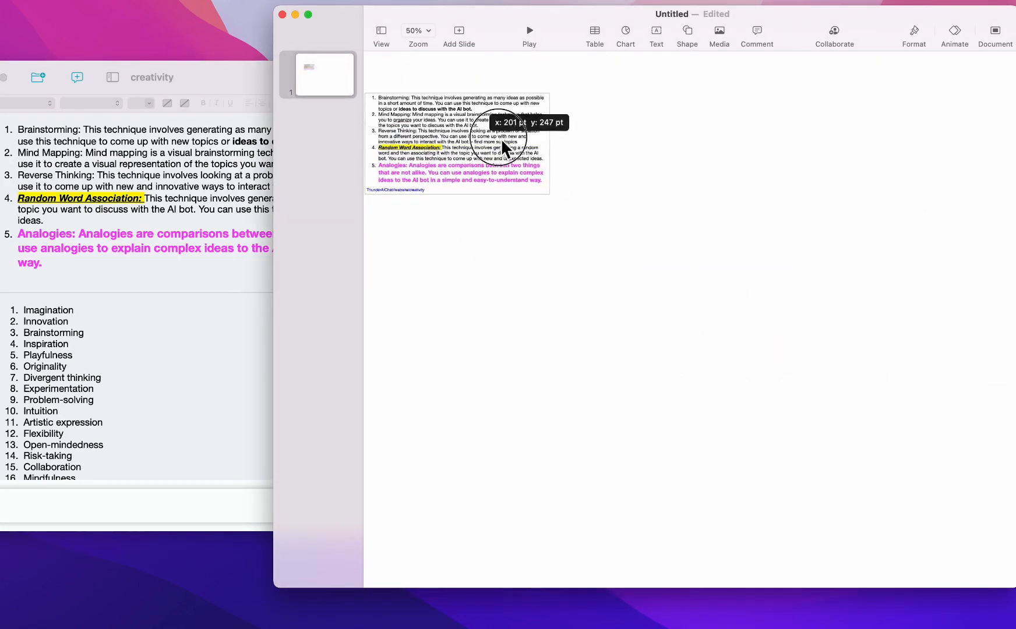
- Select the techniques text box, check slide size in Document settings, then deselect the keyword list
{"action": "left_click", "coordinate": [418, 29]}
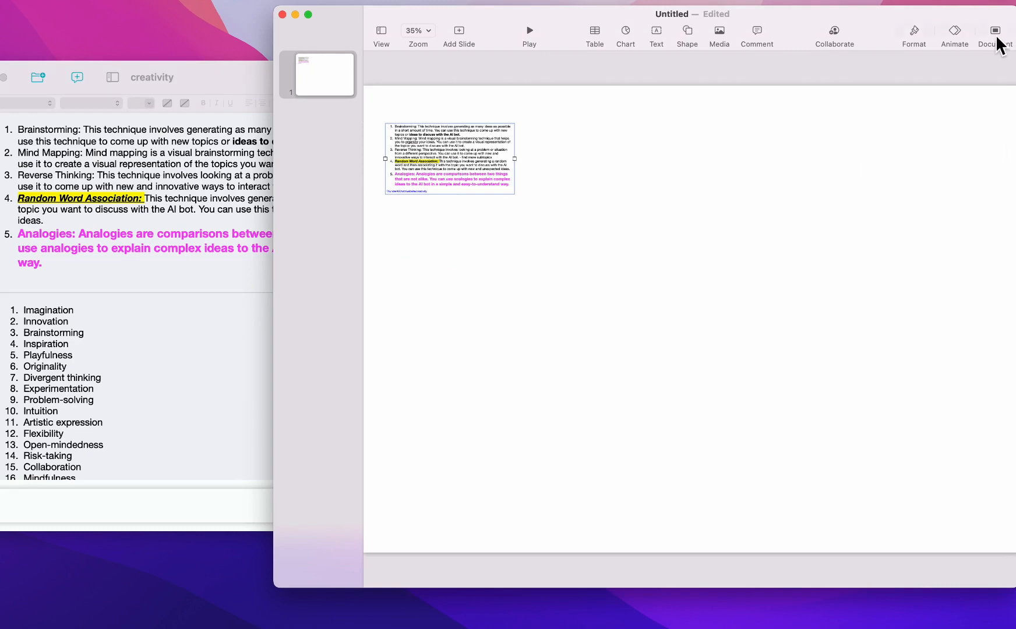
{"action": "mouse_move", "coordinate": [1012, 73]}
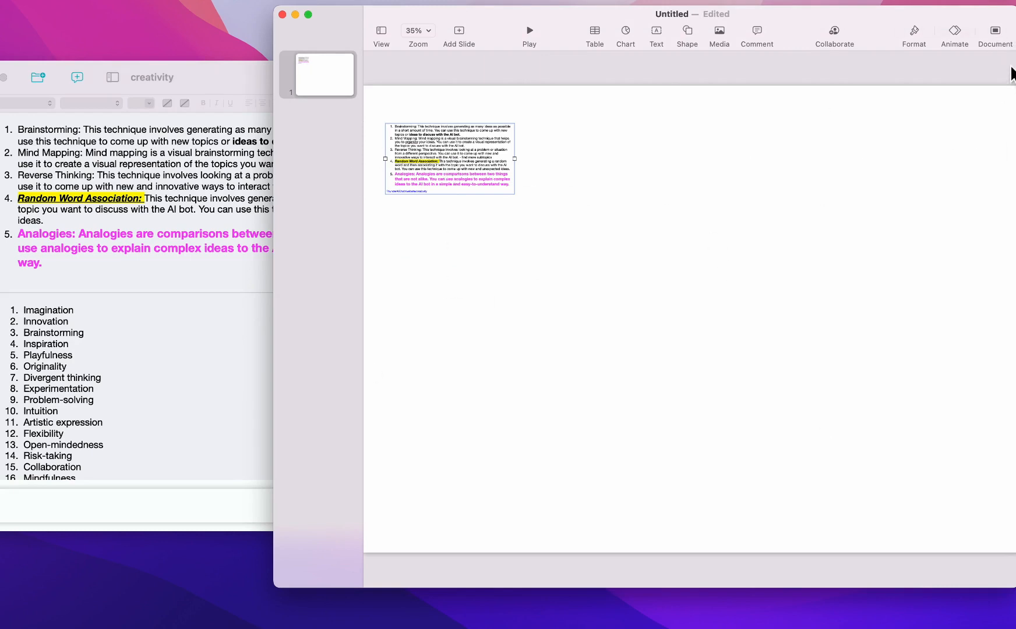
{"action": "mouse_move", "coordinate": [995, 30]}
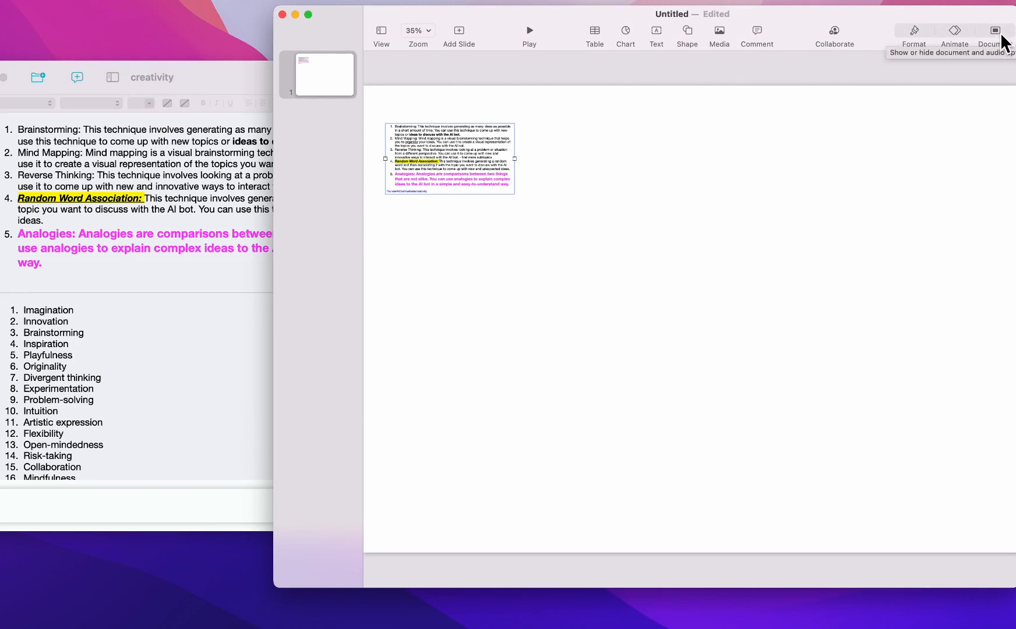
{"action": "left_click", "coordinate": [994, 34]}
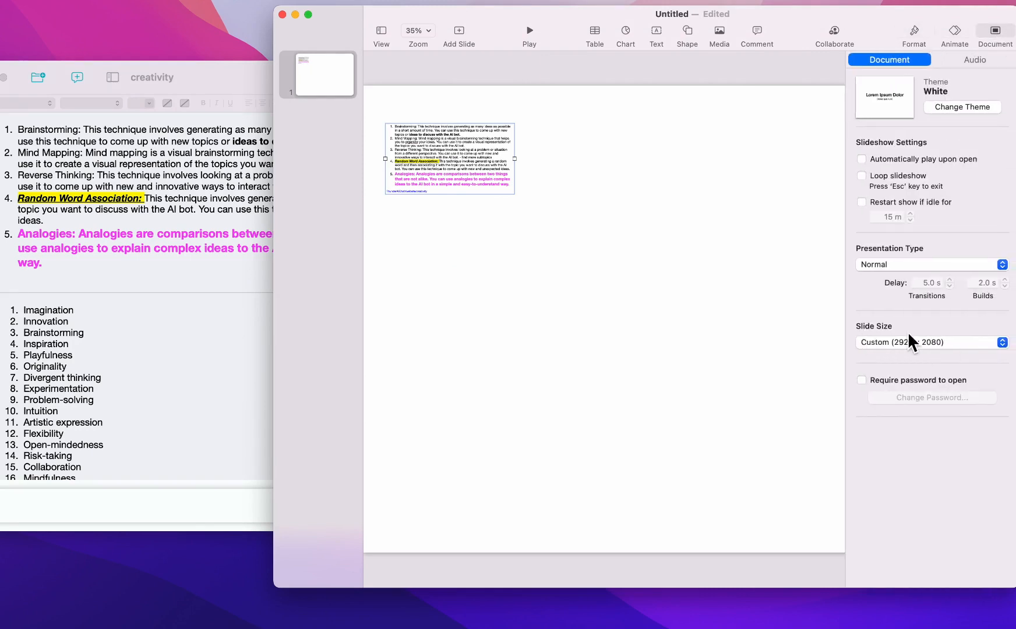
{"action": "left_click", "coordinate": [931, 342]}
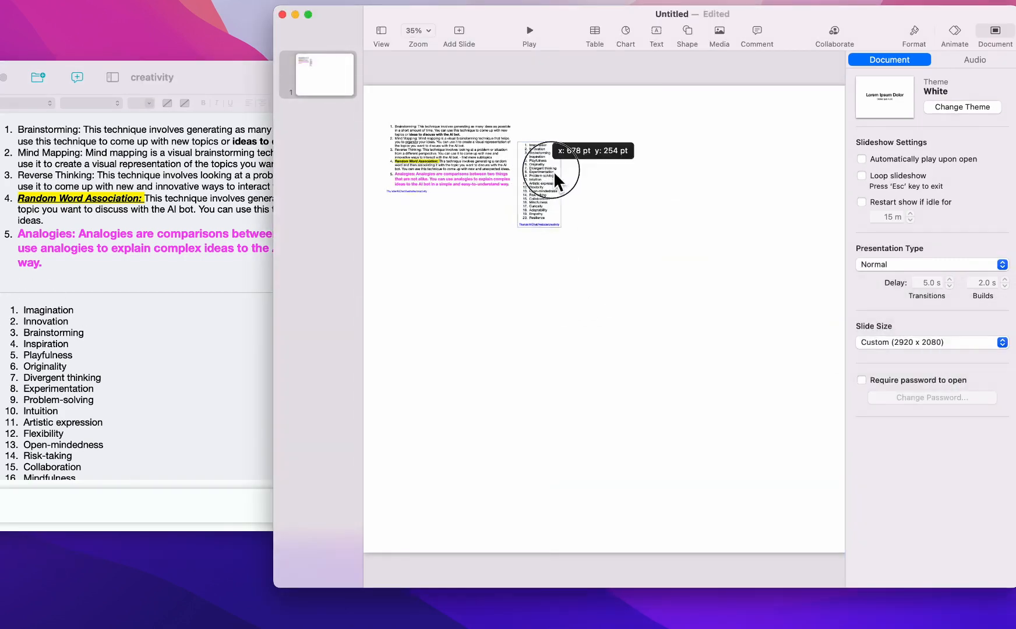
{"action": "left_click", "coordinate": [686, 34]}
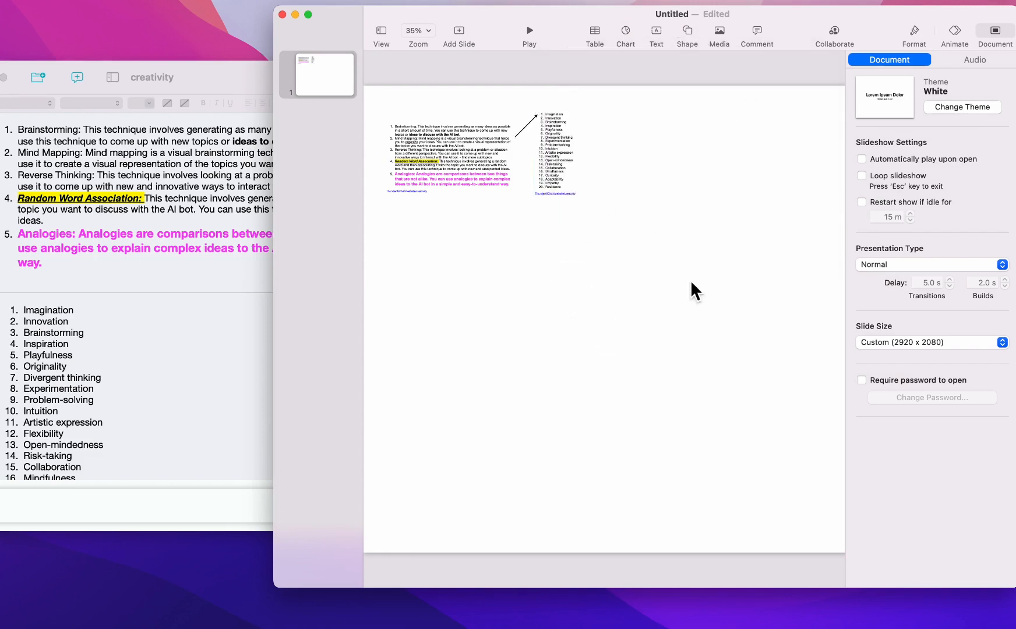
{"action": "mouse_move", "coordinate": [561, 203]}
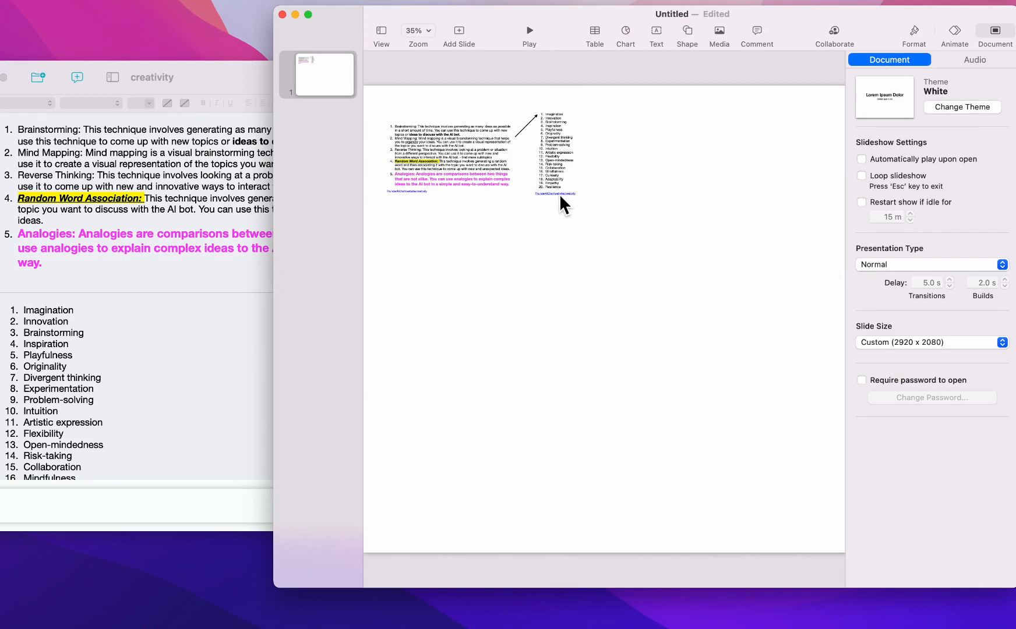
{"action": "mouse_move", "coordinate": [422, 155]}
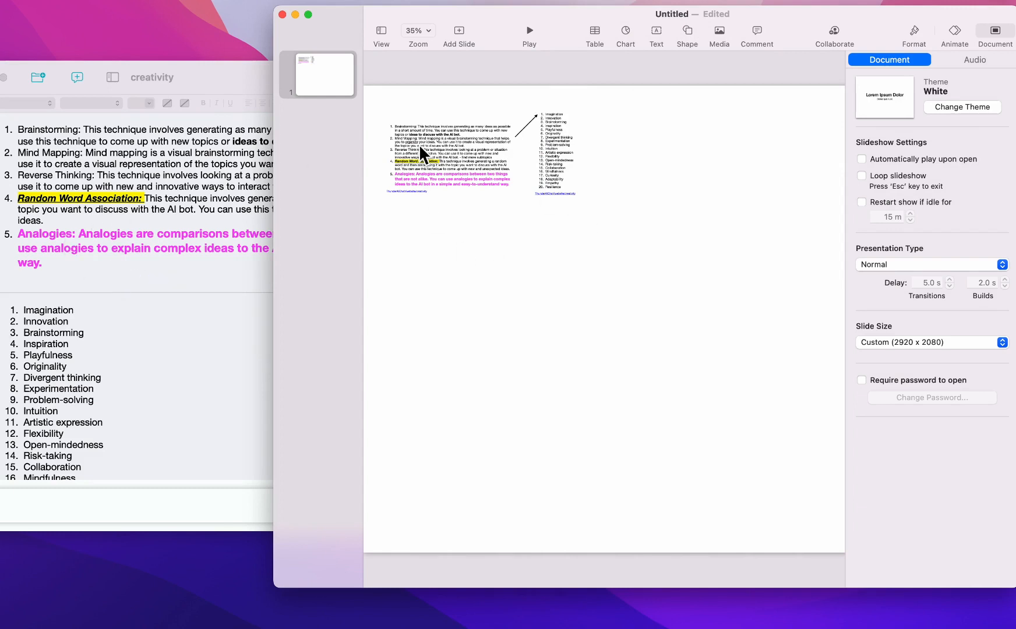
{"action": "mouse_move", "coordinate": [564, 312]}
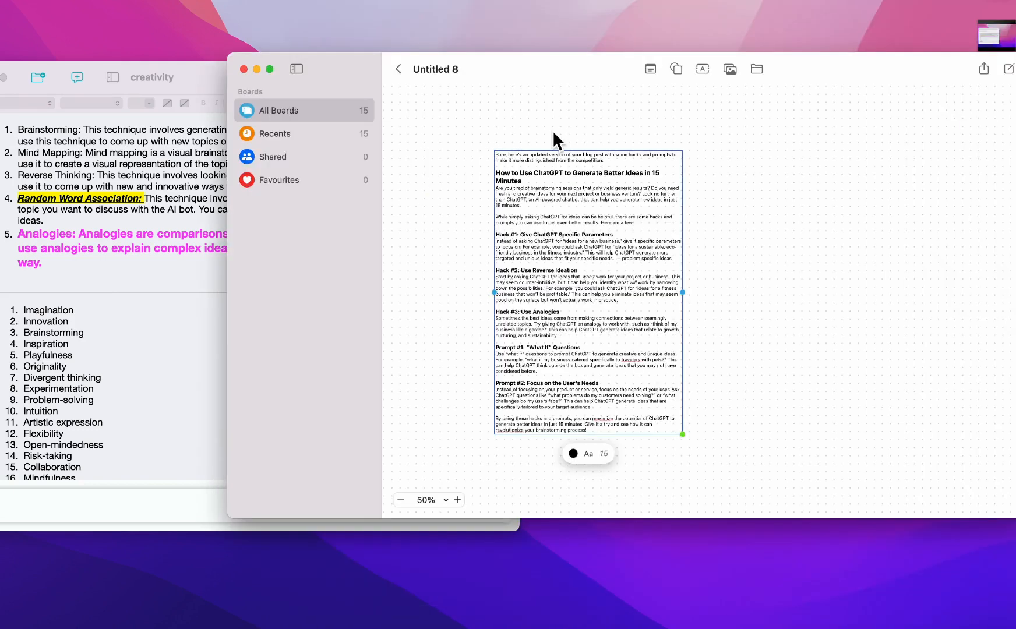
{"action": "mouse_move", "coordinate": [591, 162]}
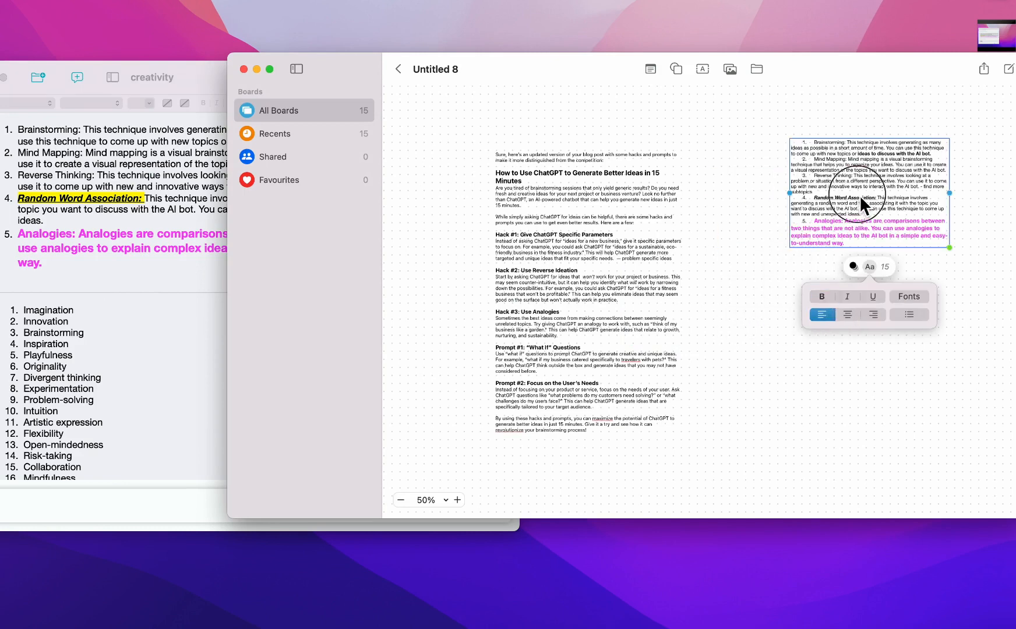
- Move the techniques list lower beside the blog post, then open and dismiss sharing options
{"action": "left_click_drag", "start_coordinate": [868, 194], "coordinate": [843, 226]}
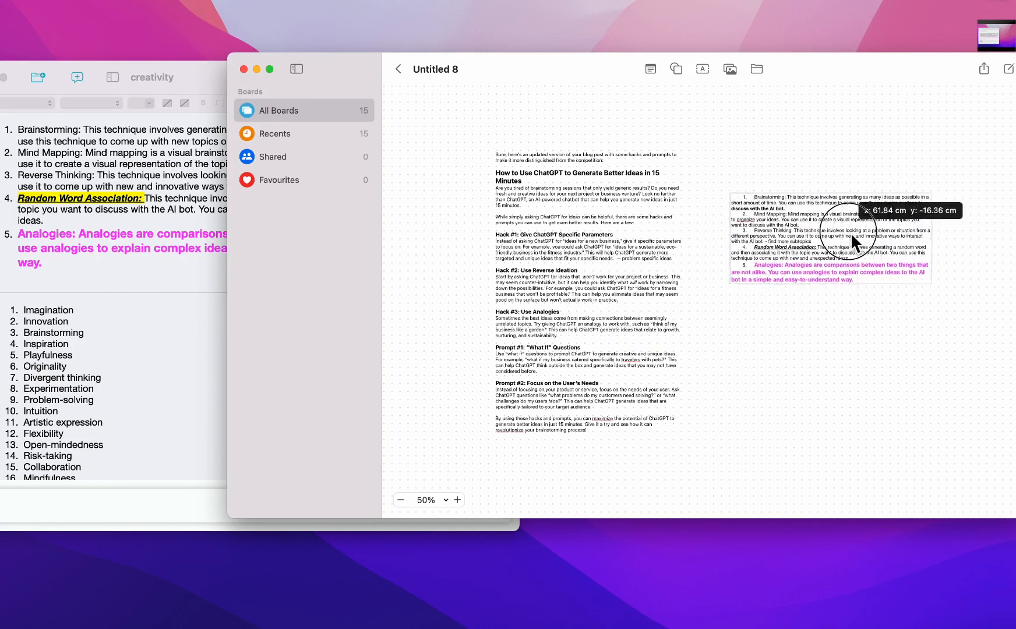
{"action": "left_click", "coordinate": [829, 237]}
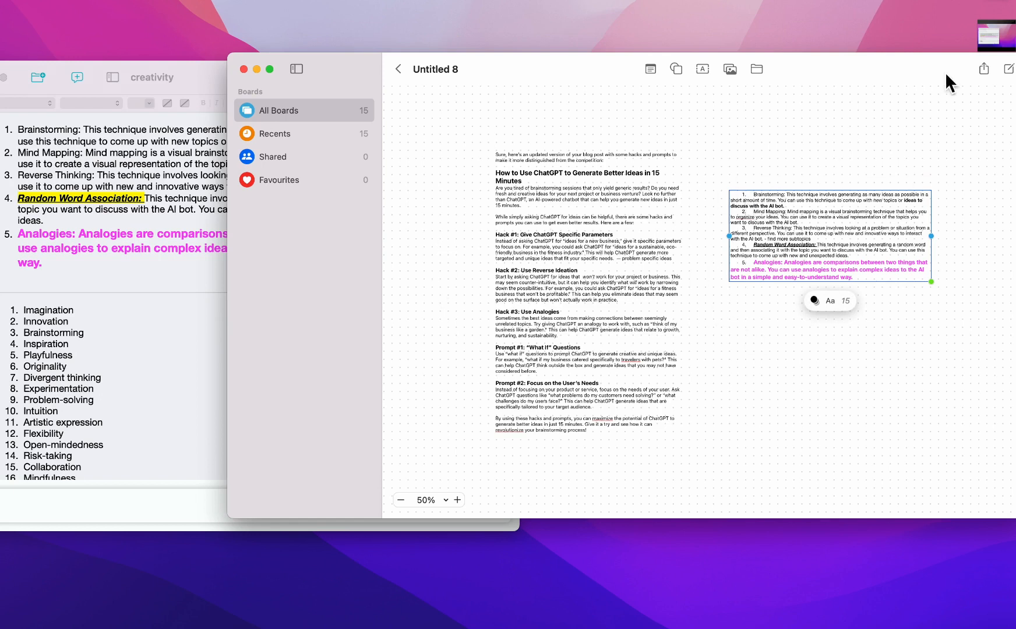
{"action": "left_click", "coordinate": [982, 68]}
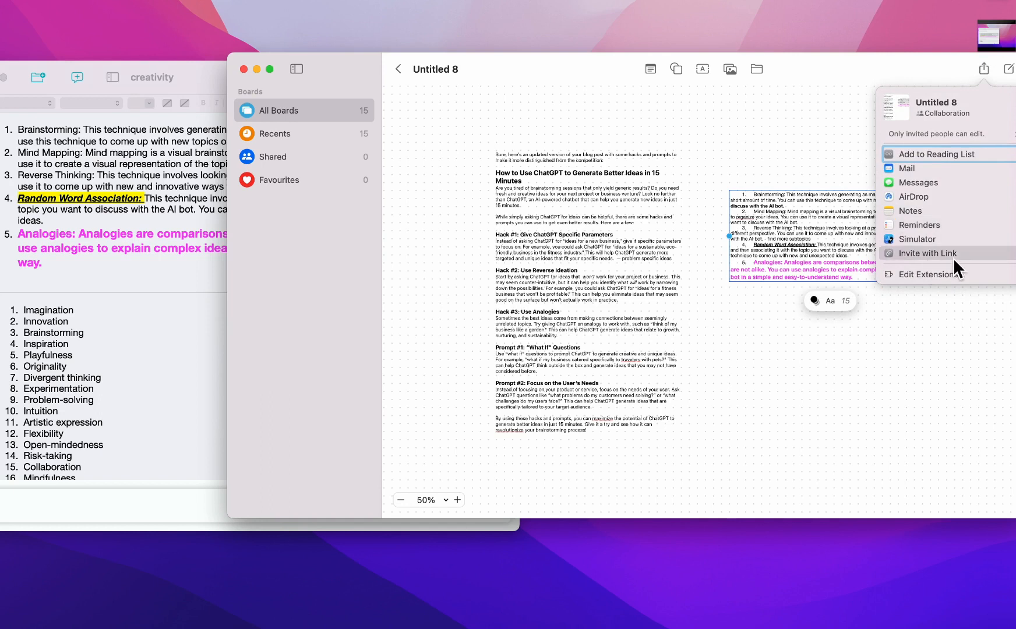
{"action": "left_click", "coordinate": [785, 368]}
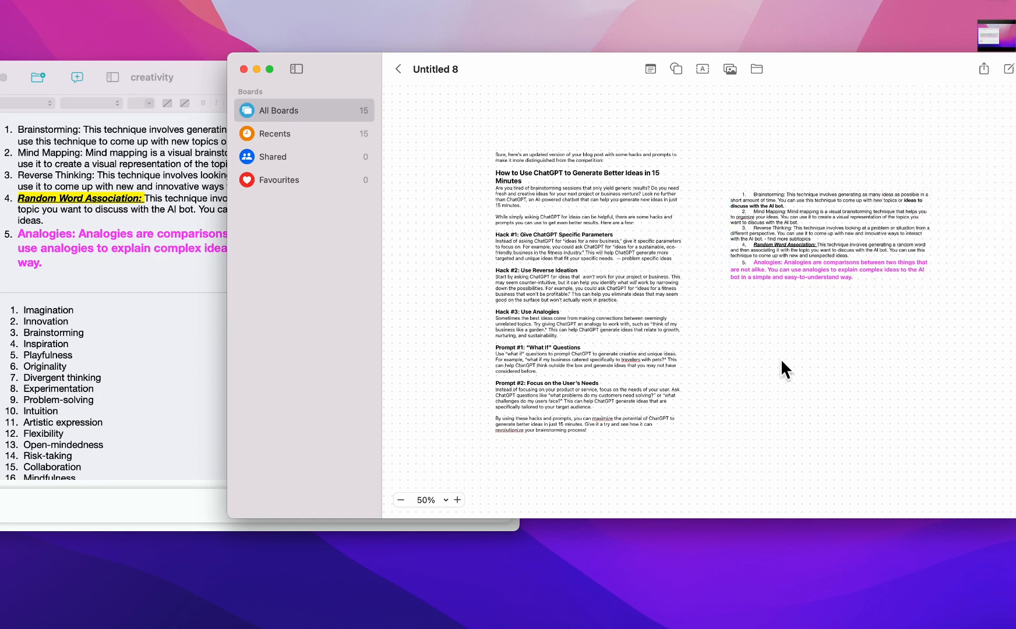
{"action": "mouse_move", "coordinate": [693, 326]}
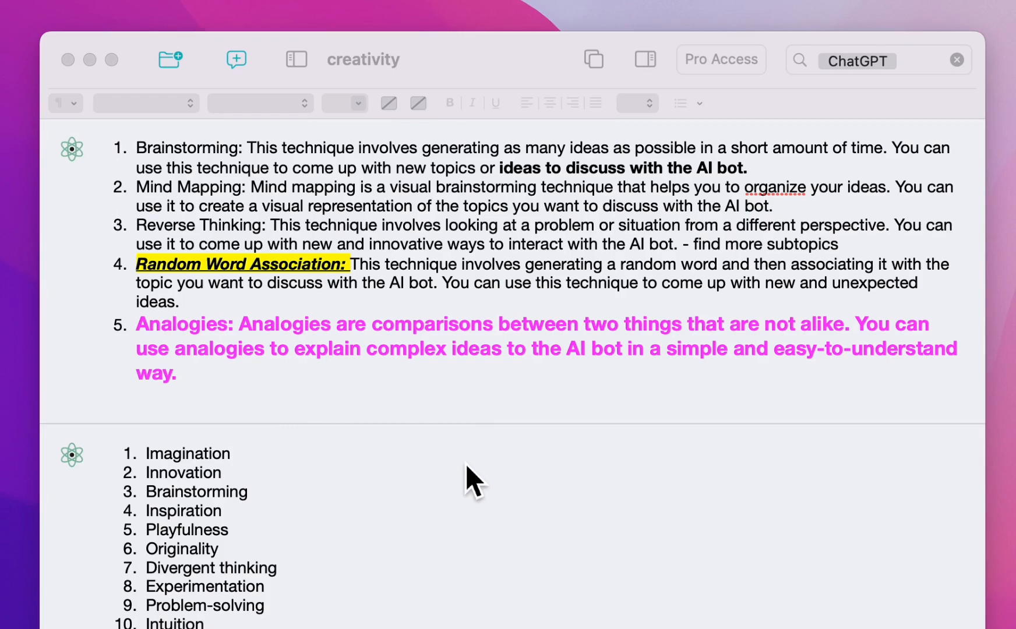
{"action": "mouse_move", "coordinate": [395, 369]}
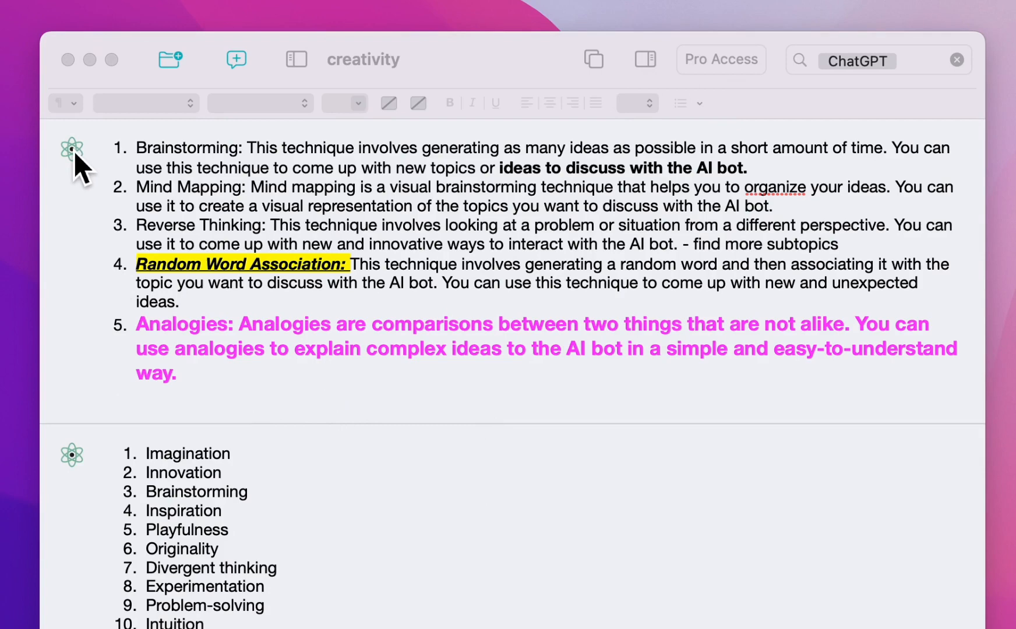
{"action": "mouse_move", "coordinate": [489, 253]}
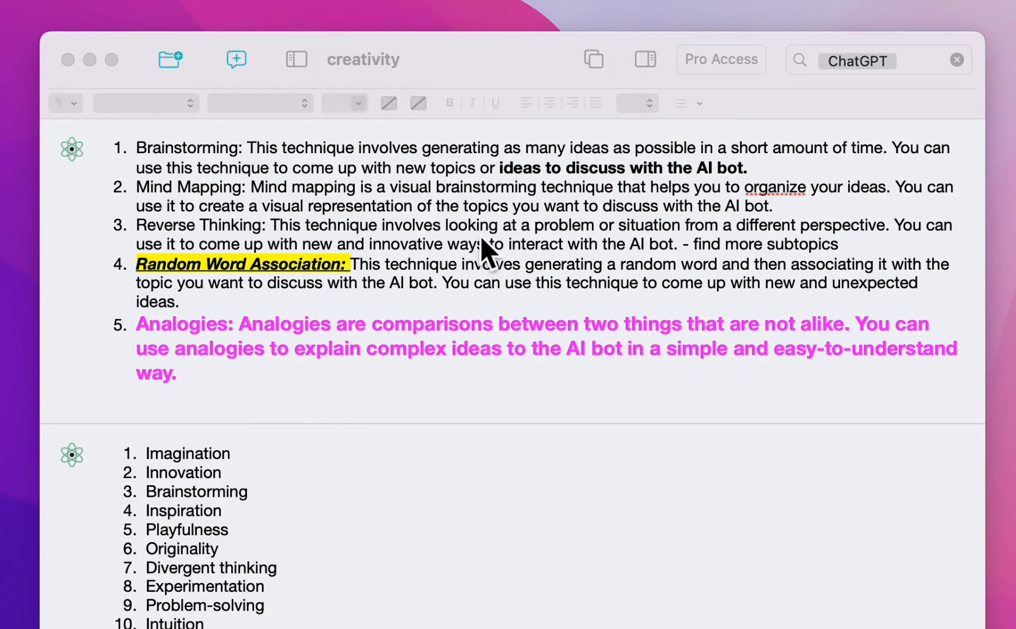